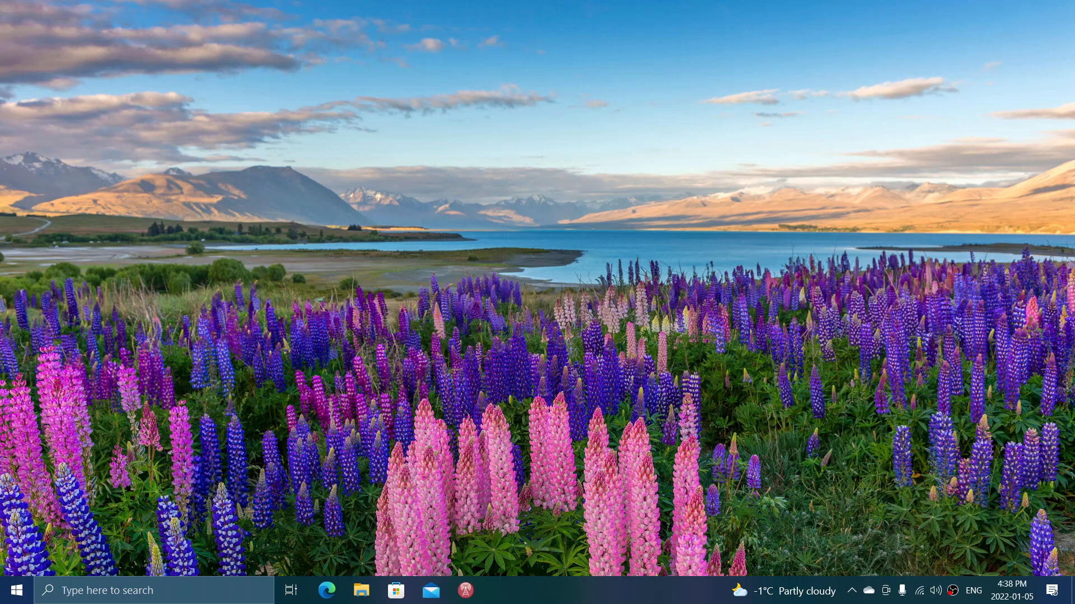
pyautogui.moveTo(691, 512)
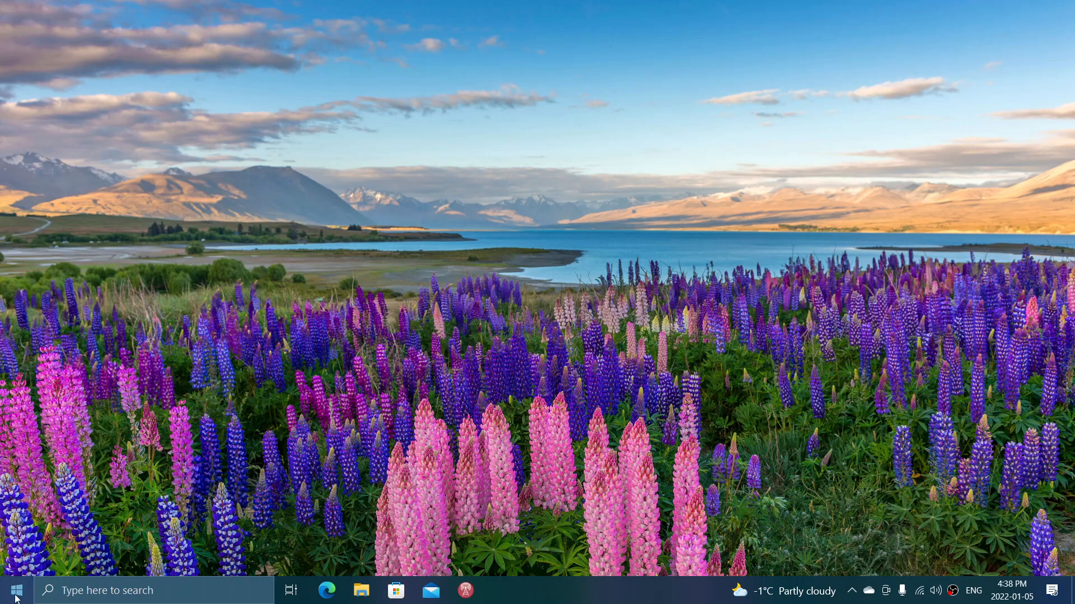
pyautogui.moveTo(14, 590)
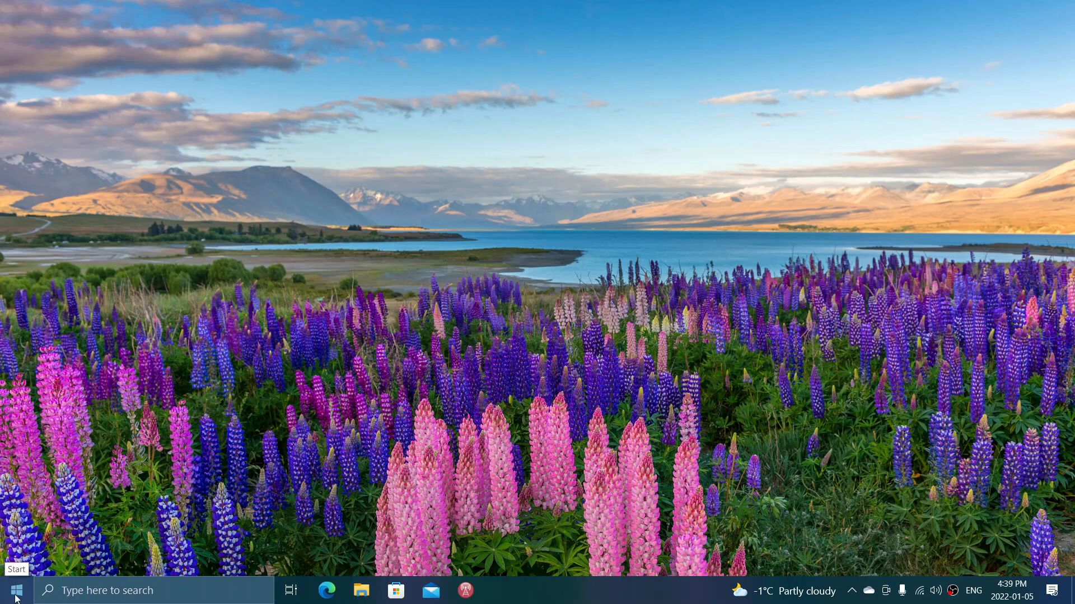
# Launch Task Manager from the Start button's Quick Link menu
pyautogui.rightClick(14, 590)
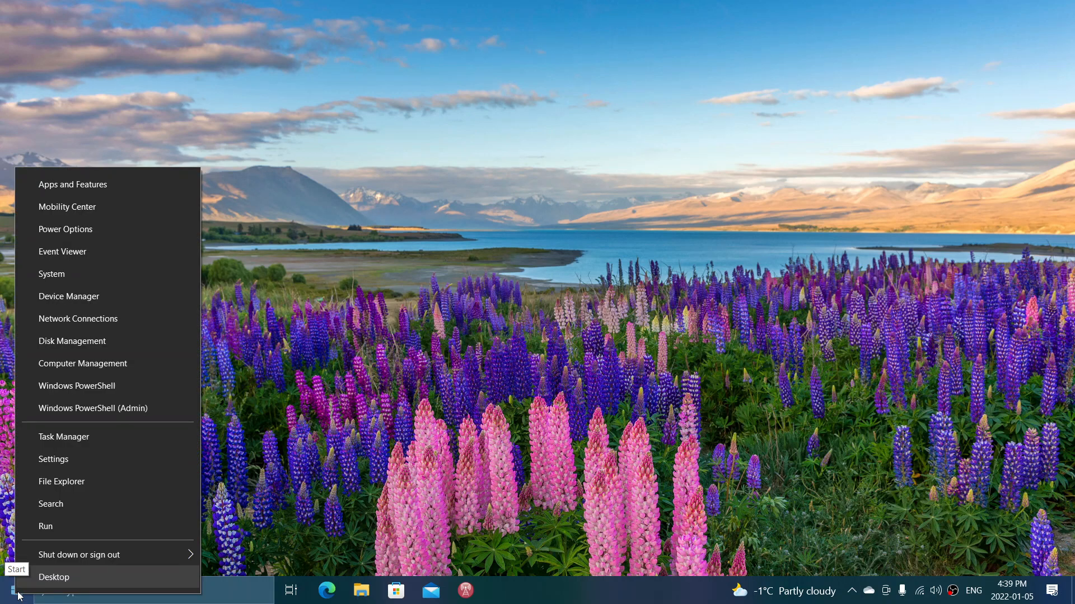
pyautogui.moveTo(60, 481)
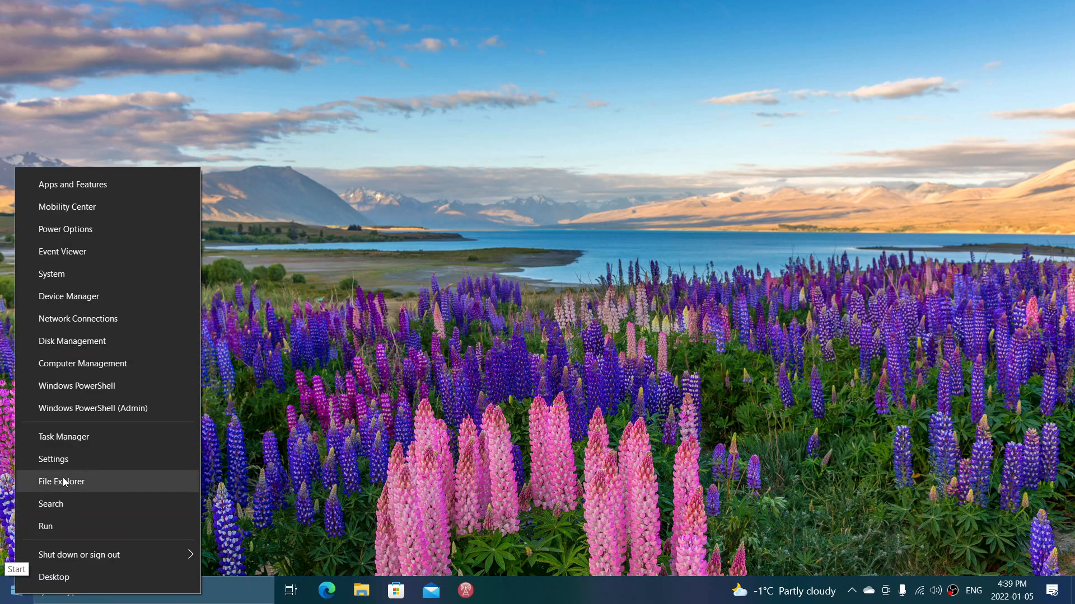
pyautogui.click(64, 437)
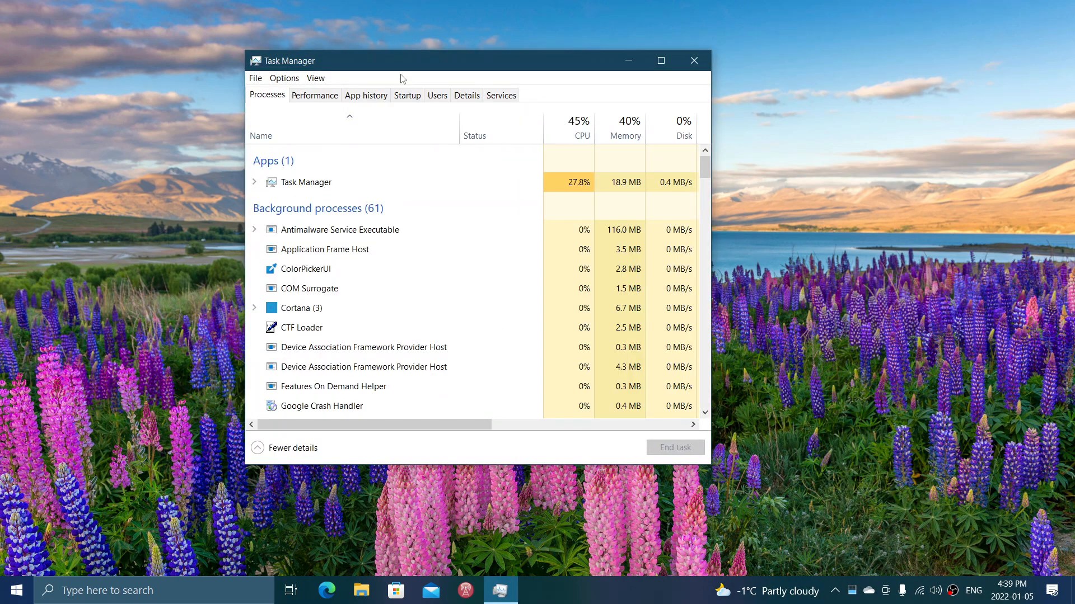
# Show the Startup tab listing startup apps with publisher, status and impact
pyautogui.click(406, 95)
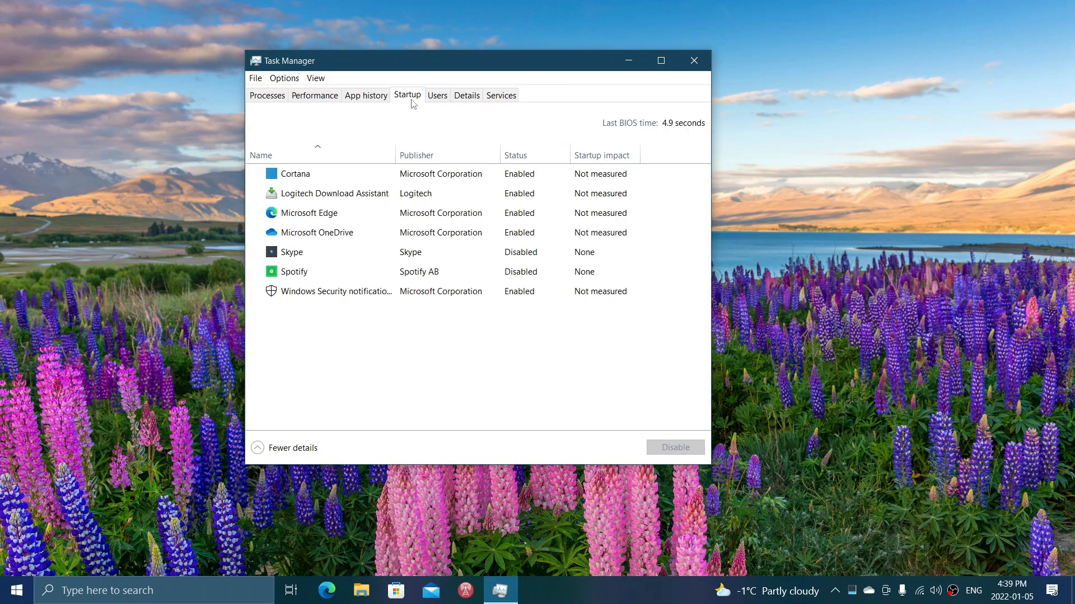
pyautogui.moveTo(573, 385)
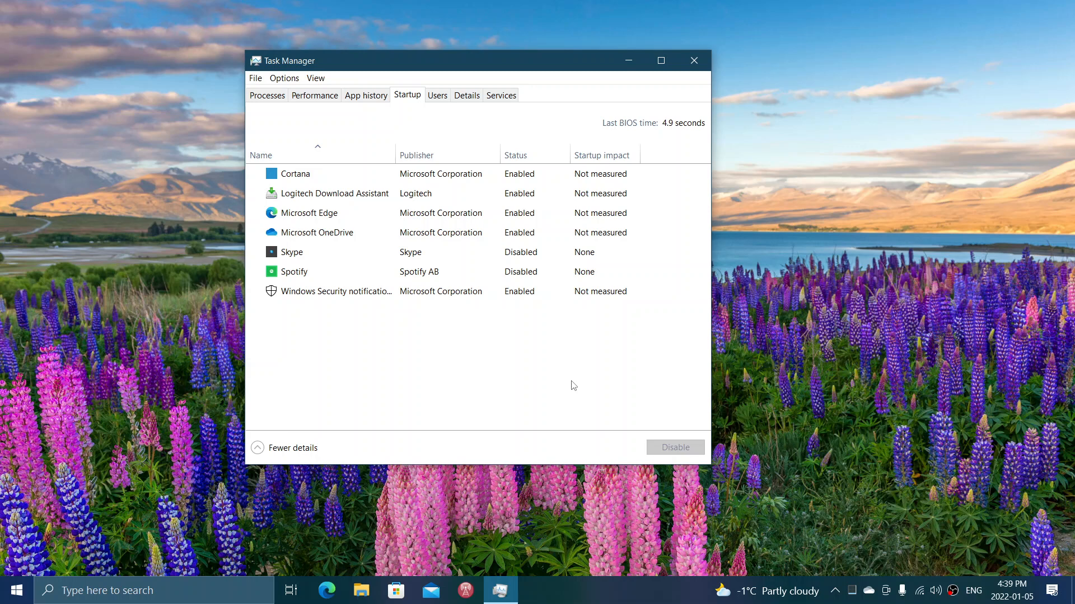
pyautogui.moveTo(532, 369)
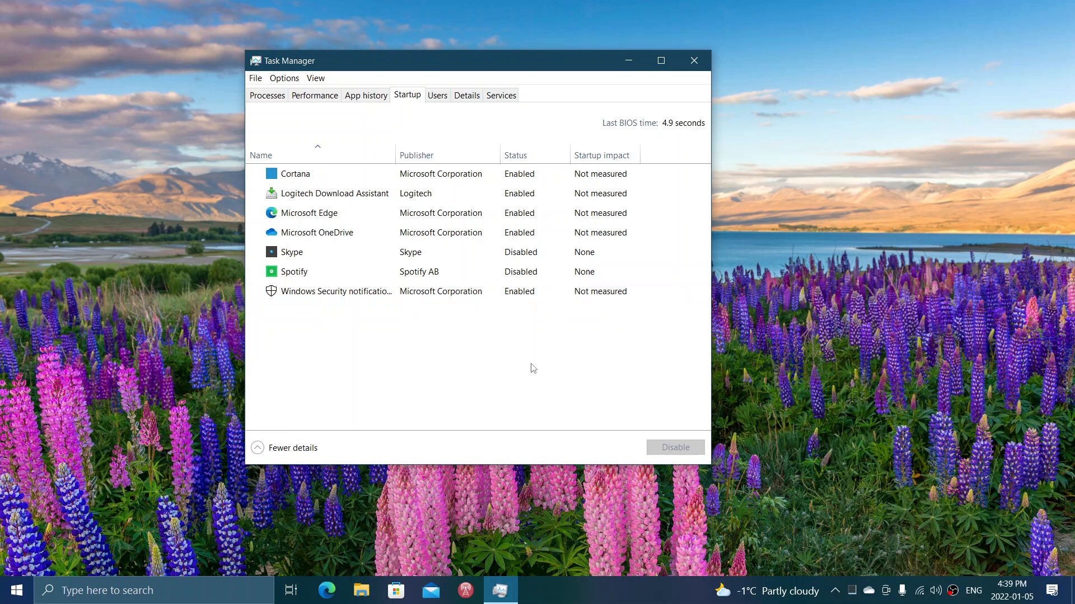
pyautogui.moveTo(389, 356)
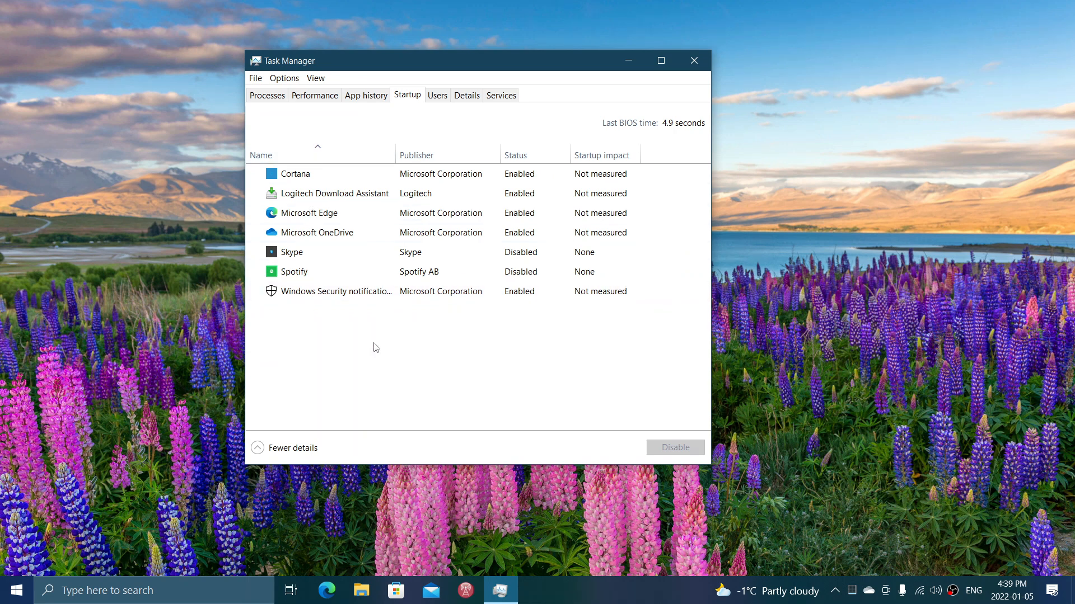
pyautogui.moveTo(387, 347)
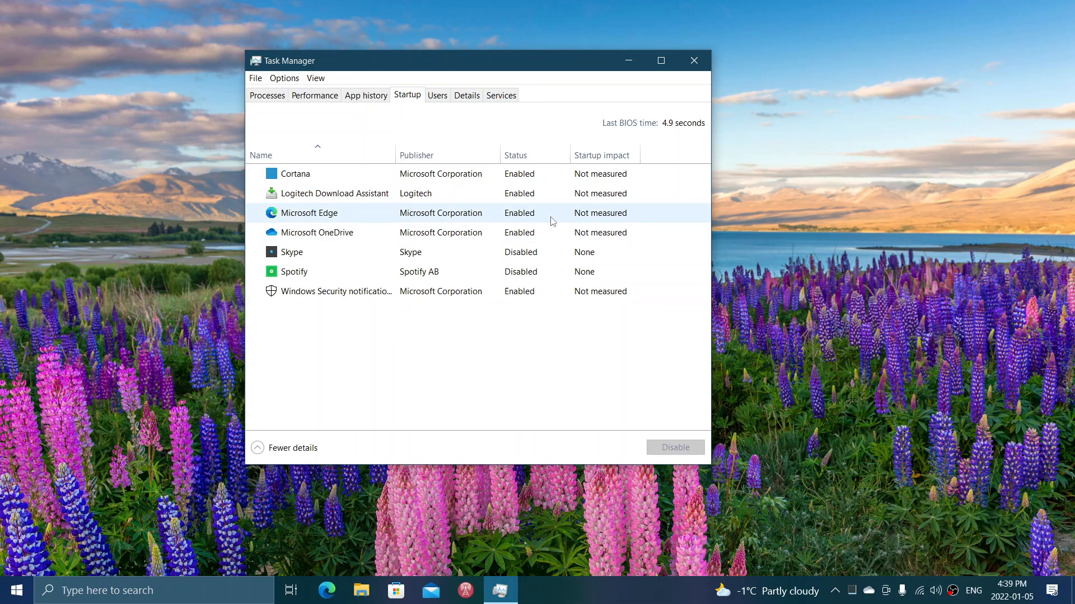
pyautogui.click(442, 378)
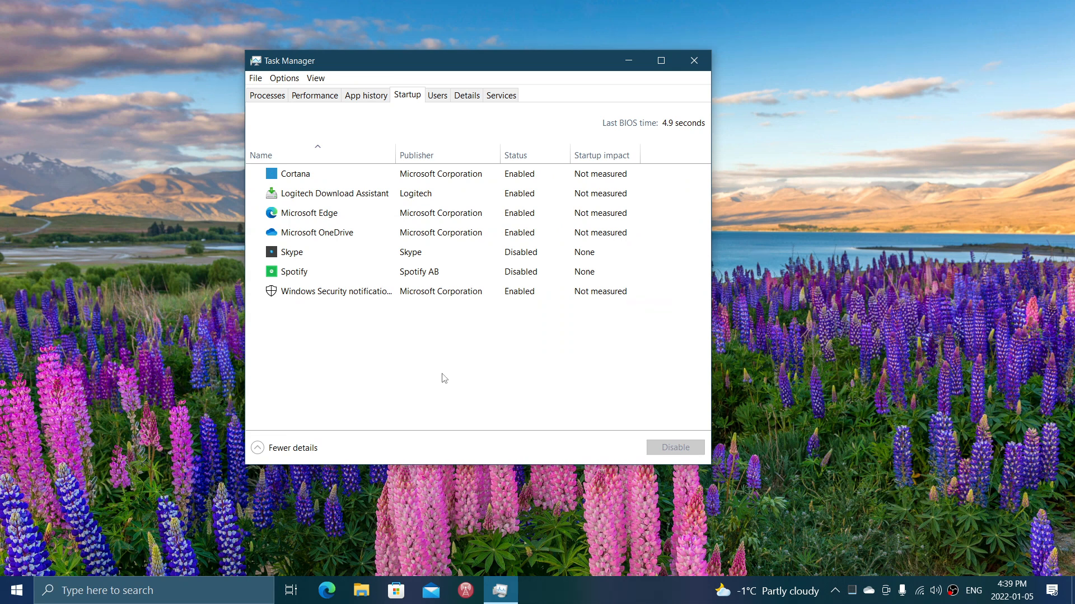
pyautogui.moveTo(440, 343)
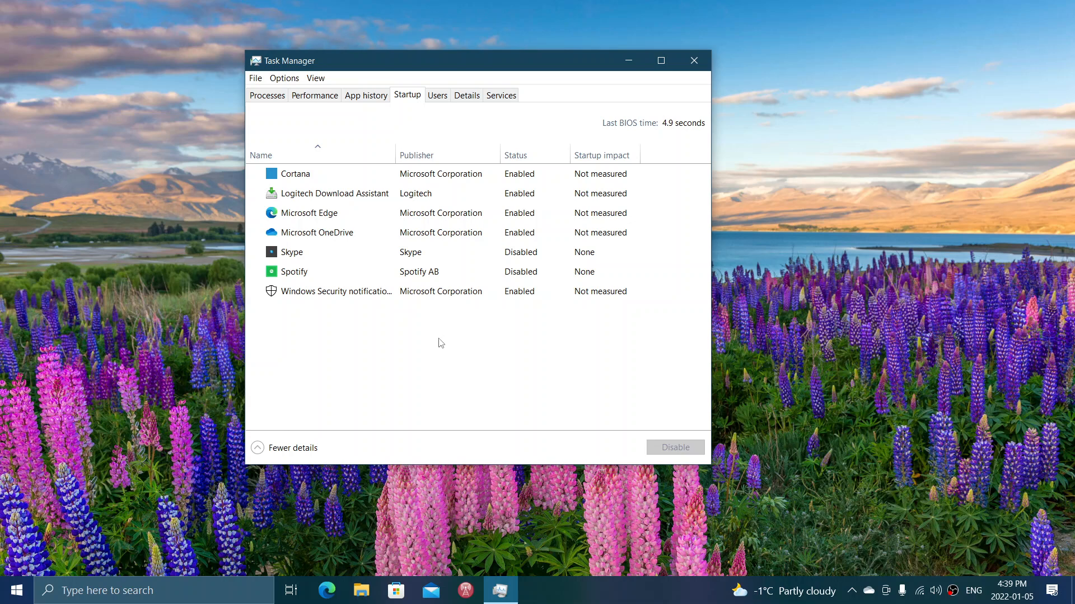
pyautogui.moveTo(437, 388)
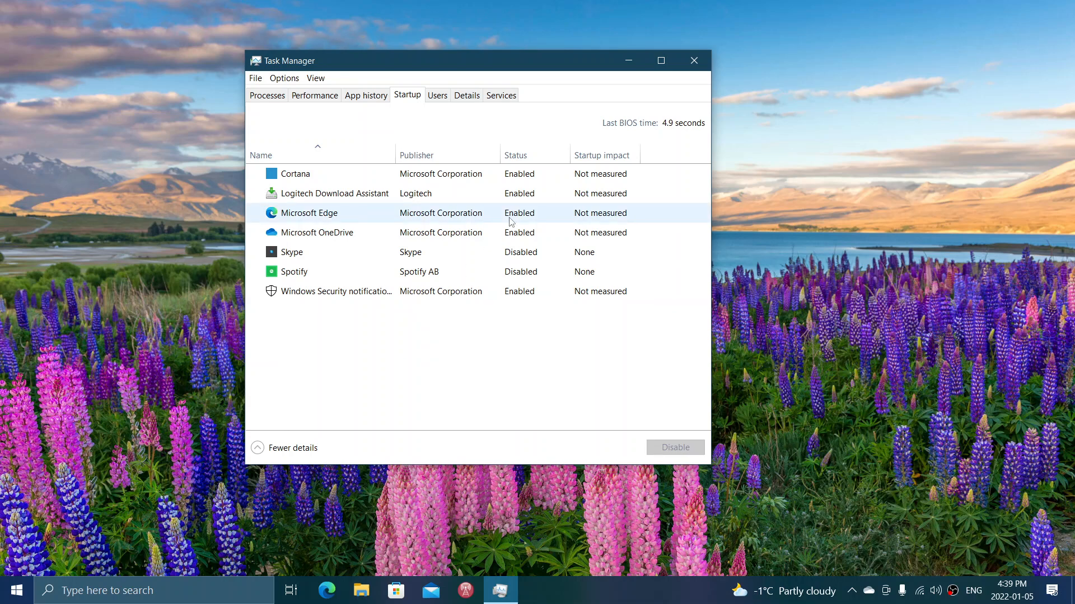
# Disable Cortana, Logitech Download Assistant and Microsoft Edge as startup apps
pyautogui.click(296, 174)
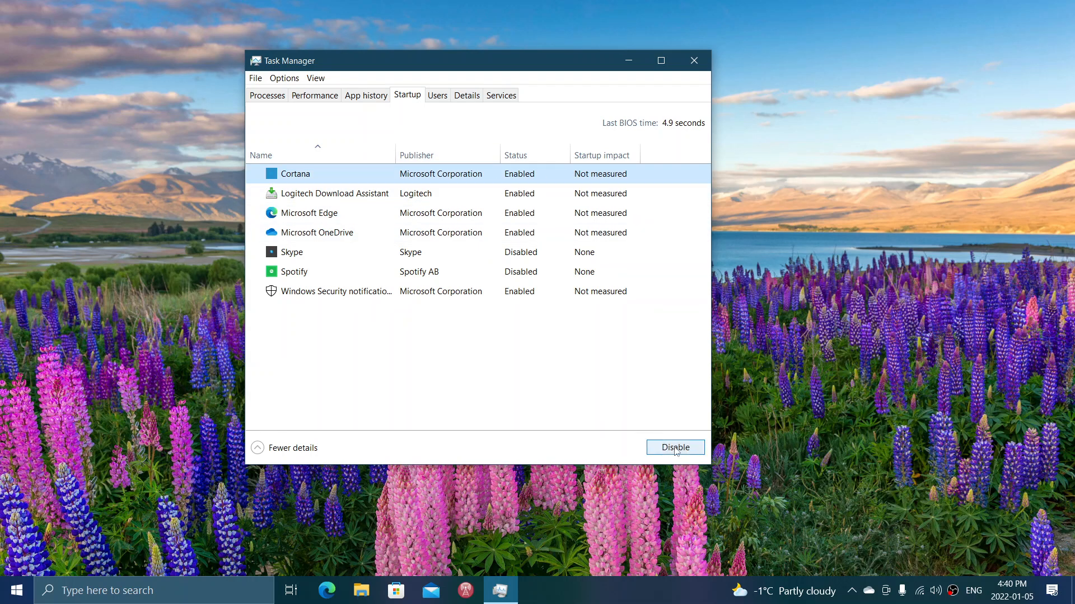
pyautogui.click(674, 448)
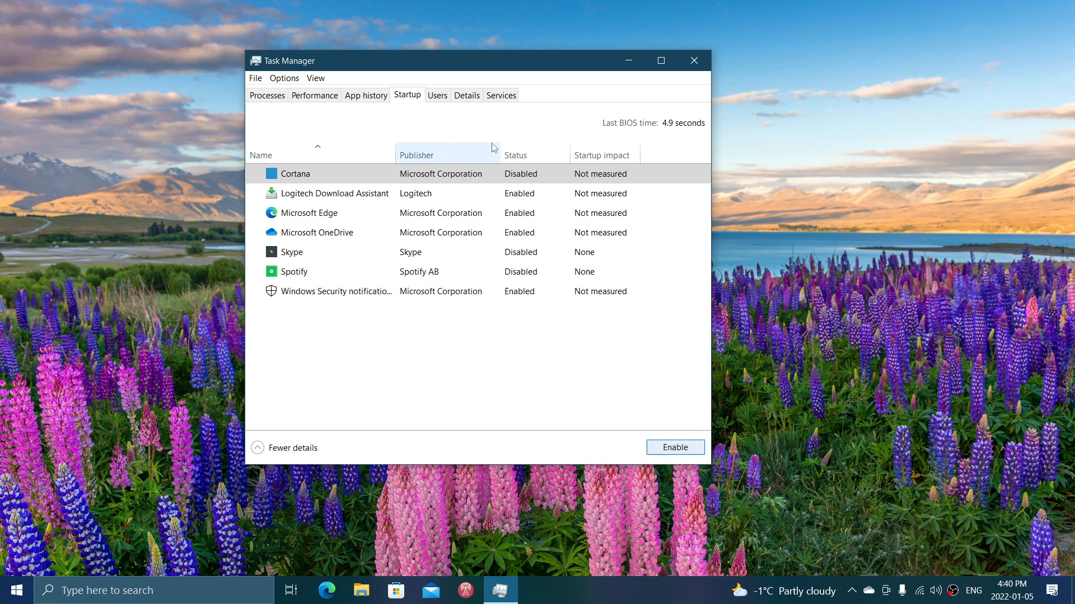
pyautogui.click(327, 194)
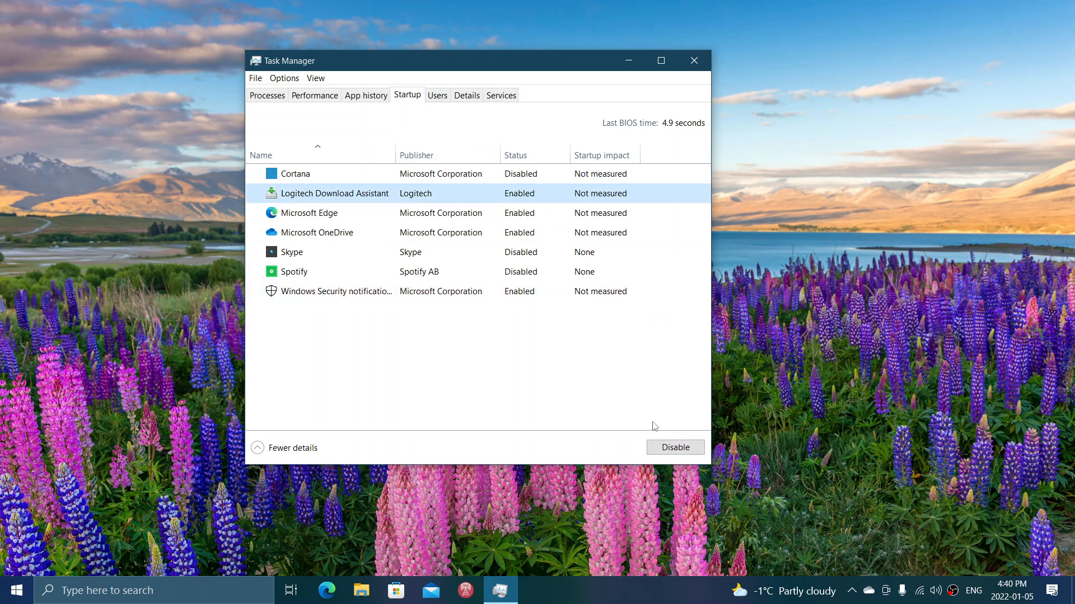
pyautogui.click(674, 446)
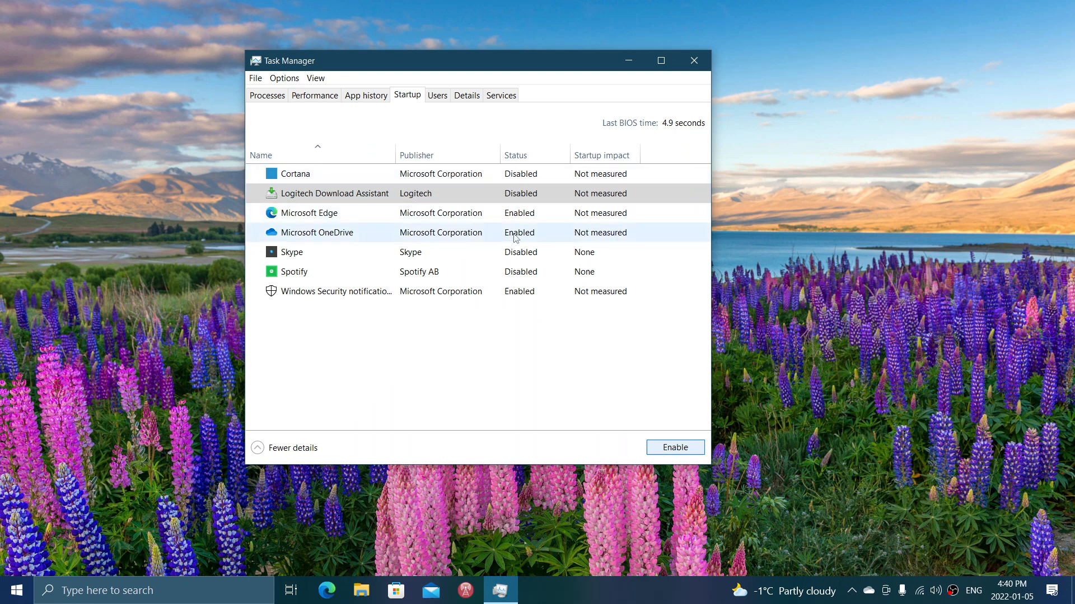
pyautogui.moveTo(492, 215)
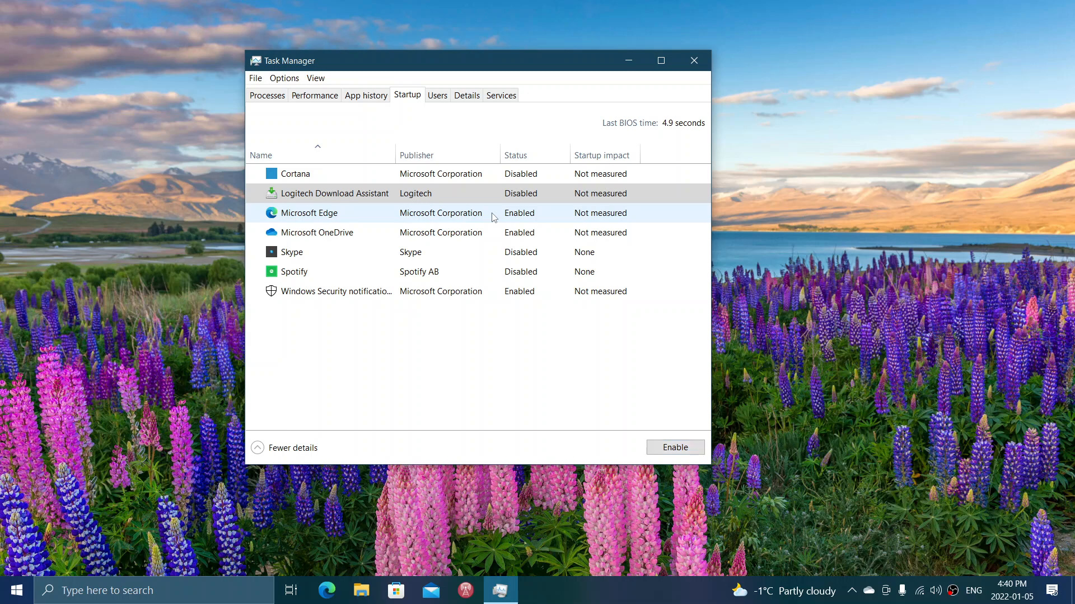
pyautogui.click(308, 212)
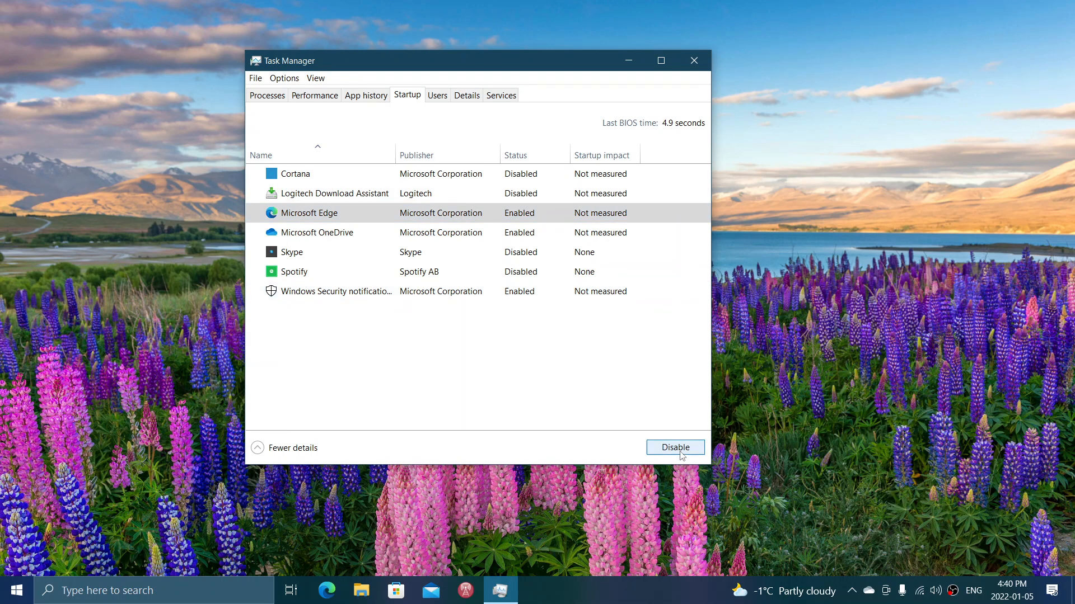
pyautogui.click(674, 448)
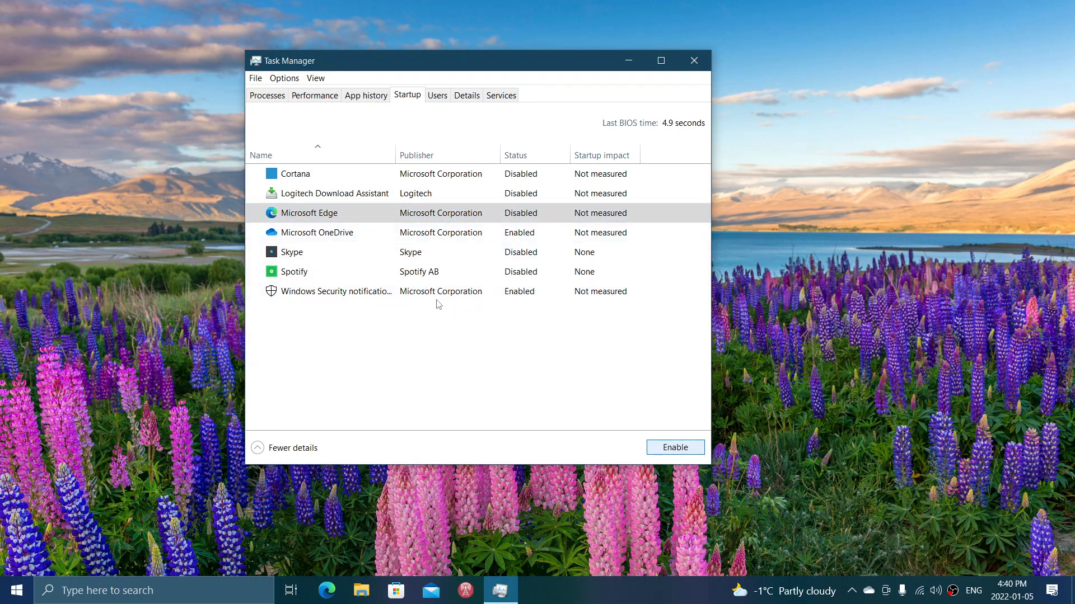
pyautogui.moveTo(528, 350)
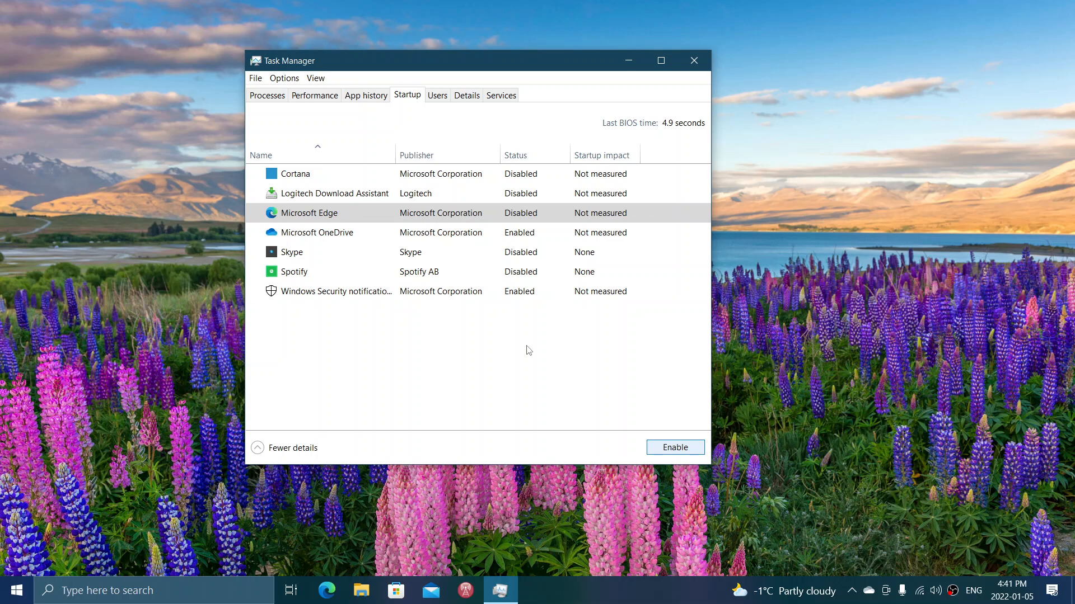
pyautogui.moveTo(713, 53)
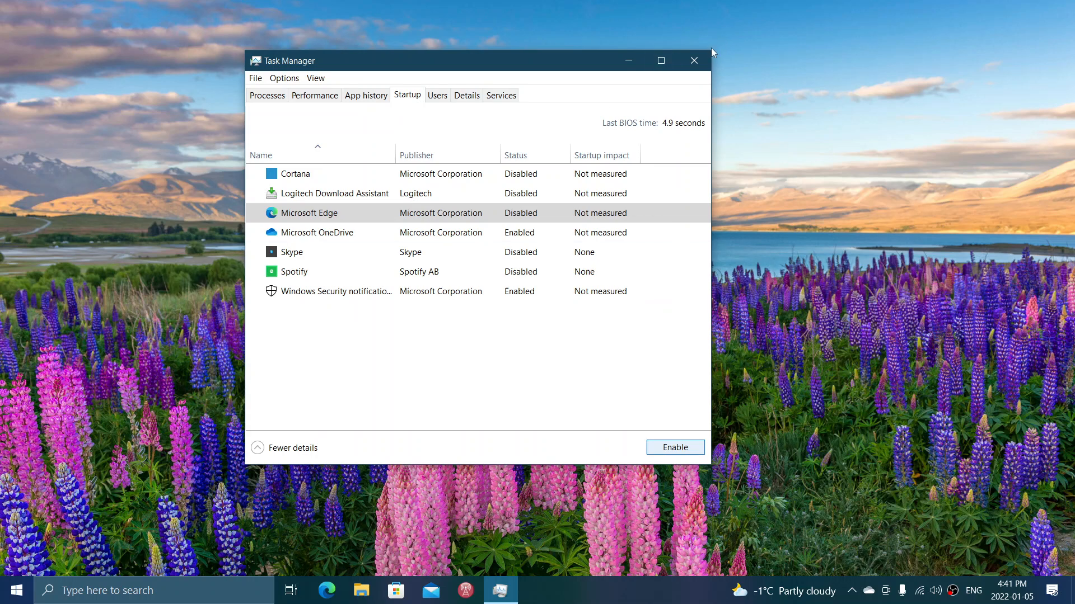
pyautogui.moveTo(412, 367)
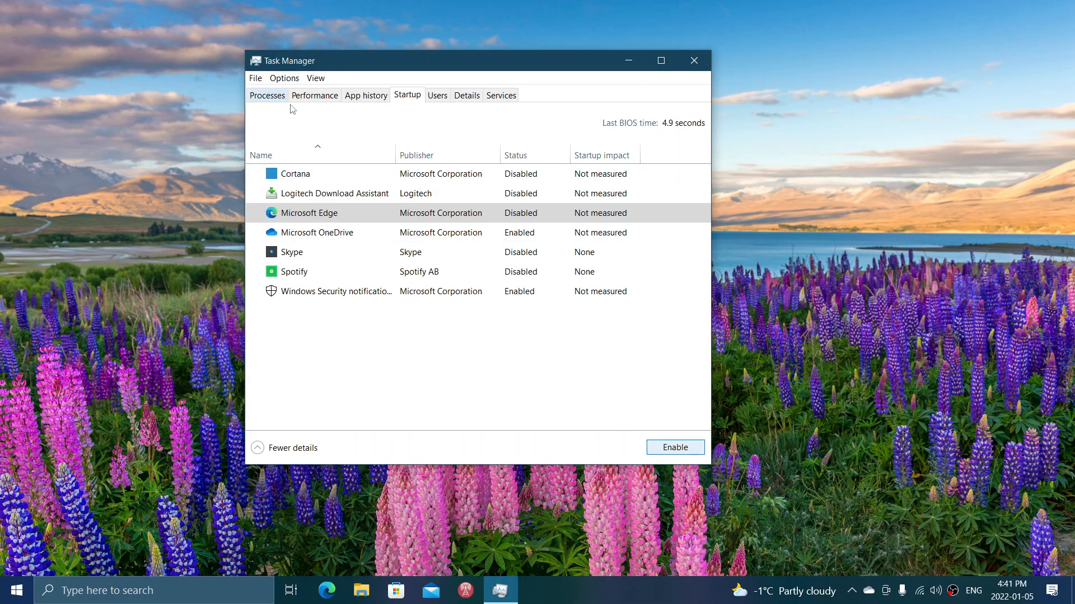
# Review Memory usage on the Performance tab, then close Task Manager
pyautogui.click(313, 94)
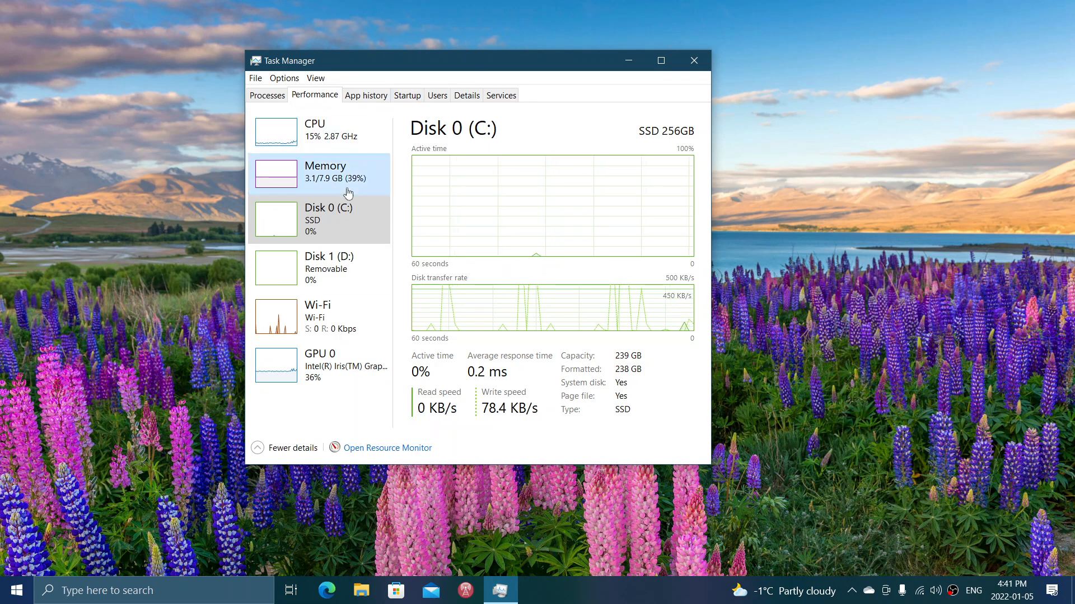
pyautogui.click(323, 173)
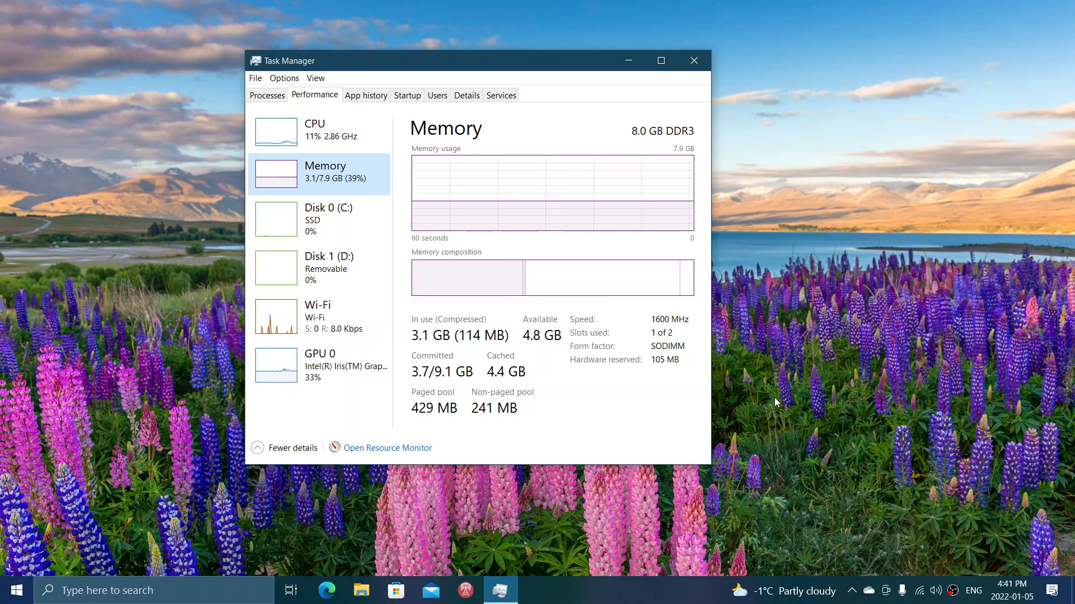
pyautogui.moveTo(674, 426)
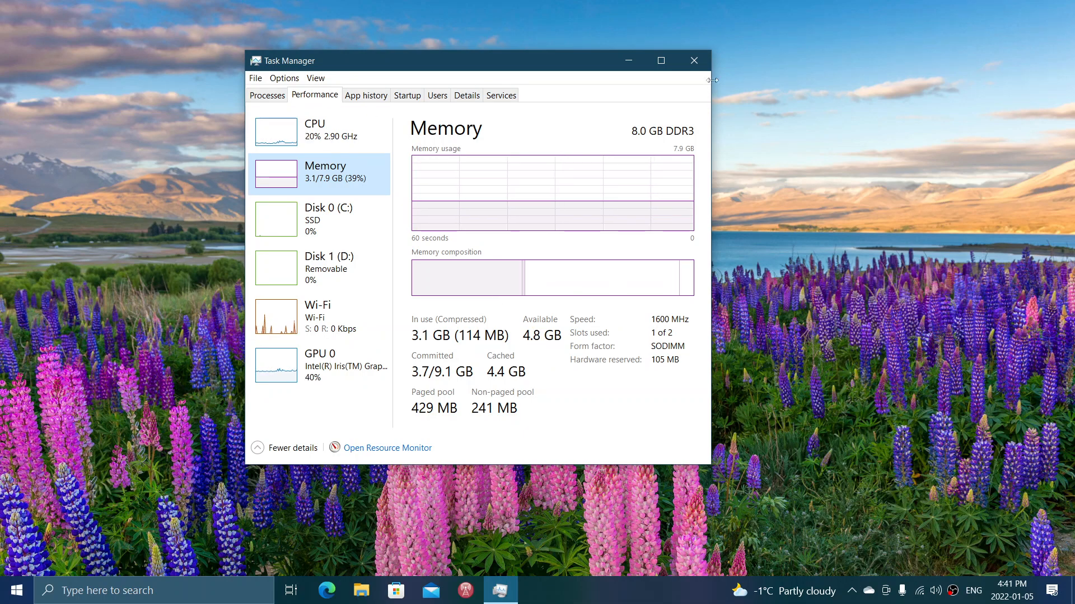
pyautogui.click(693, 60)
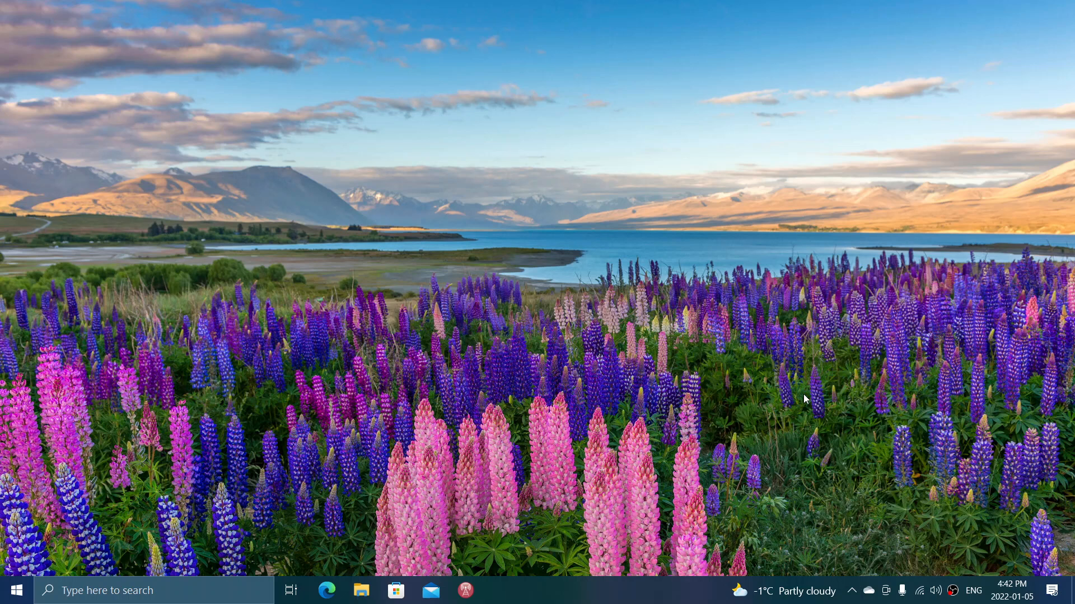
pyautogui.moveTo(802, 380)
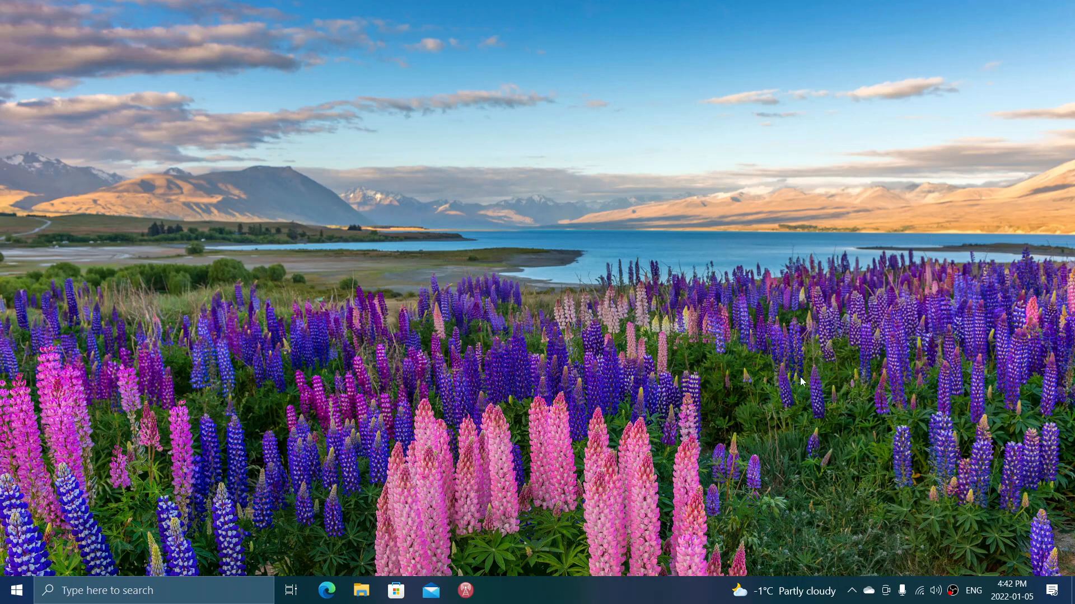
pyautogui.moveTo(829, 375)
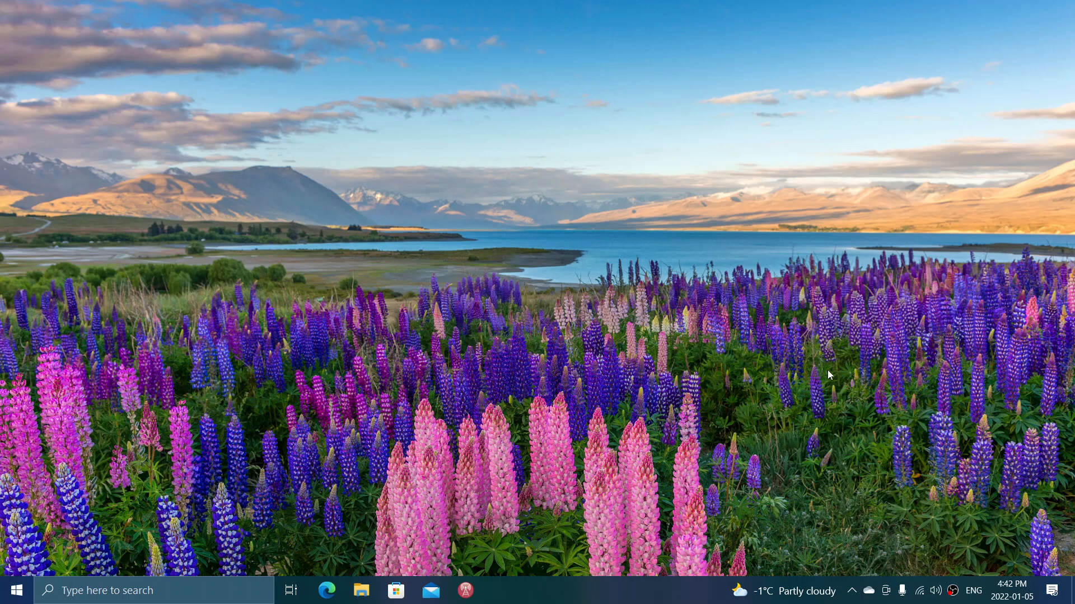
pyautogui.moveTo(745, 447)
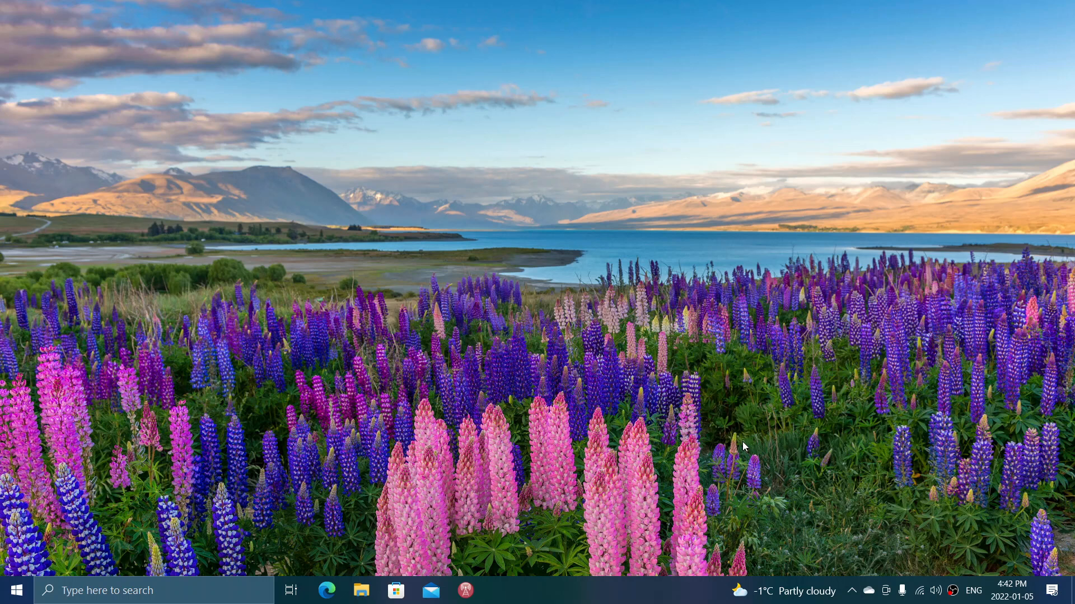
pyautogui.moveTo(613, 453)
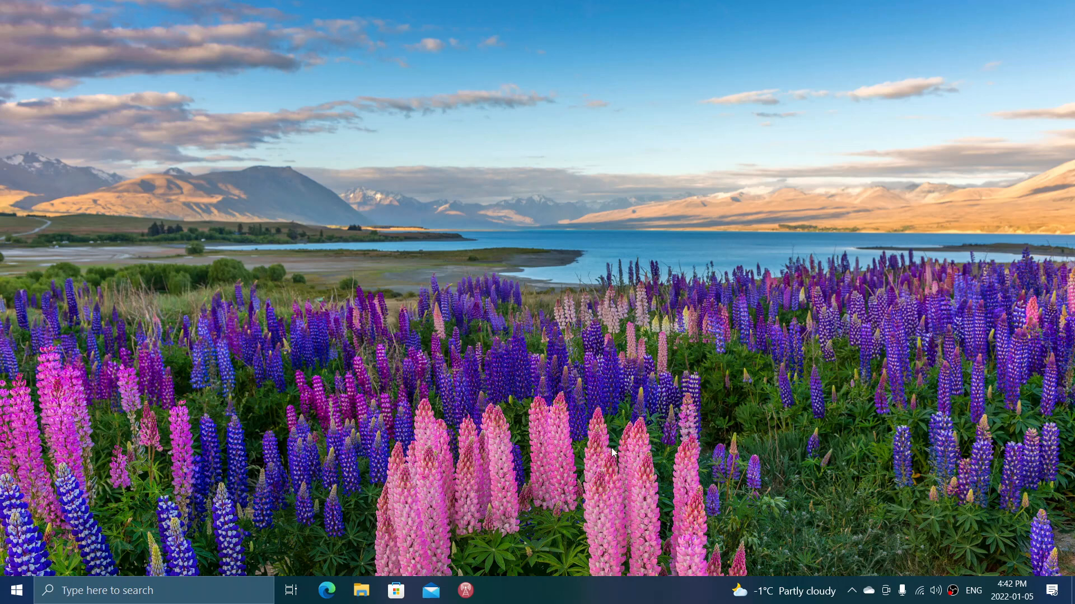
pyautogui.moveTo(619, 338)
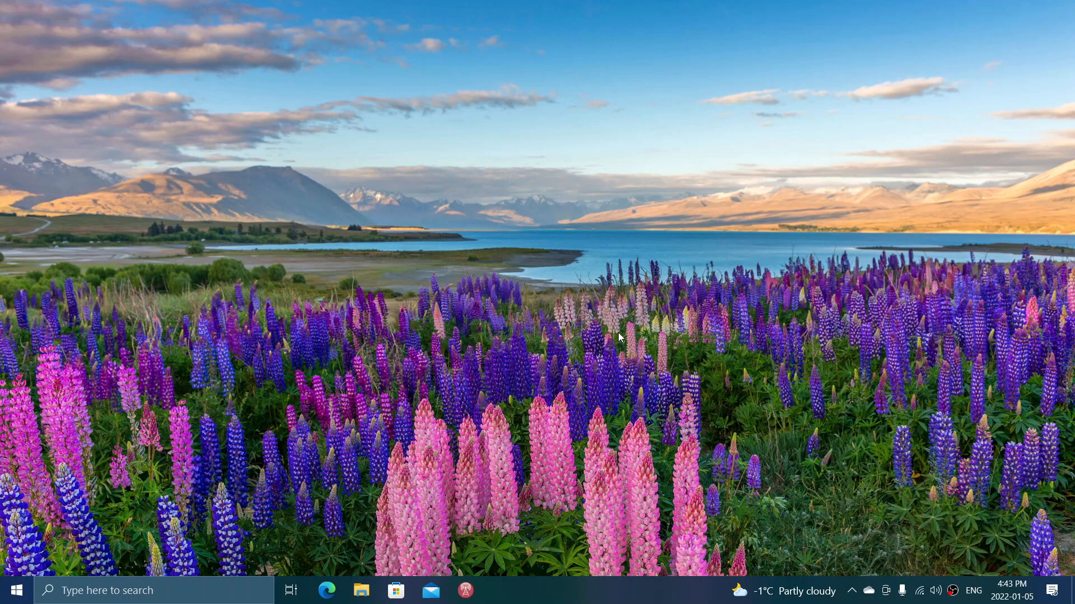
pyautogui.moveTo(689, 294)
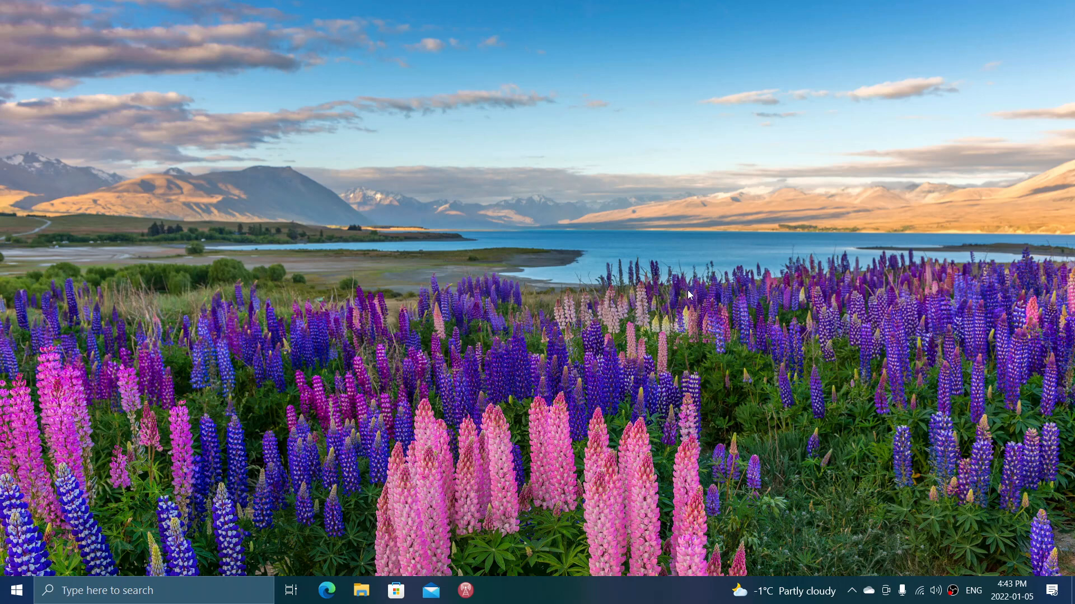